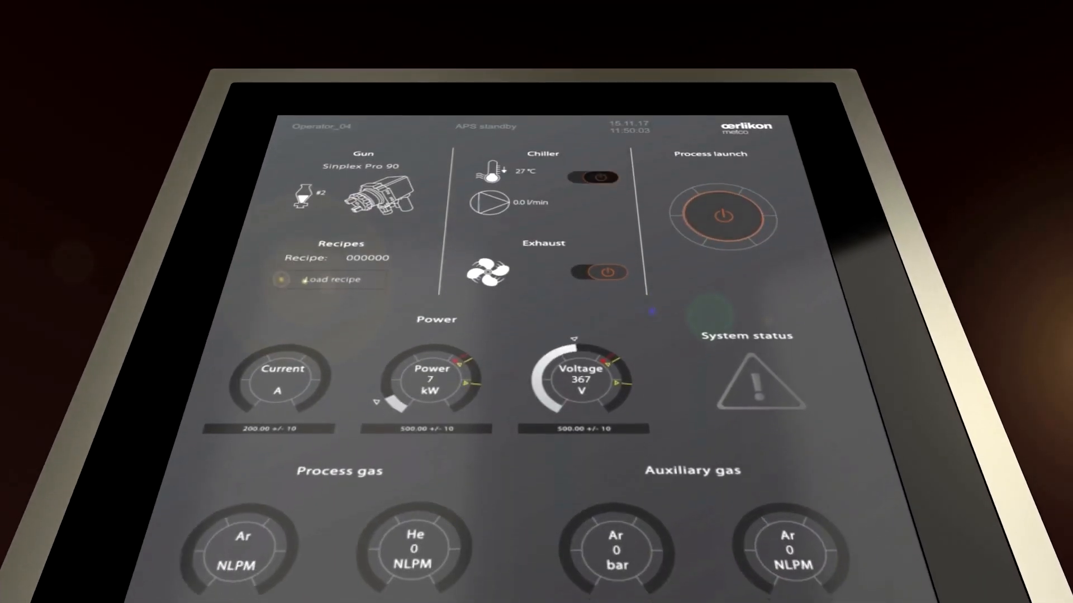
# - Open the app menu grid showing Process, Handling, Recipe, Alarm, Trending and Reporting apps
pyautogui.click(724, 216)
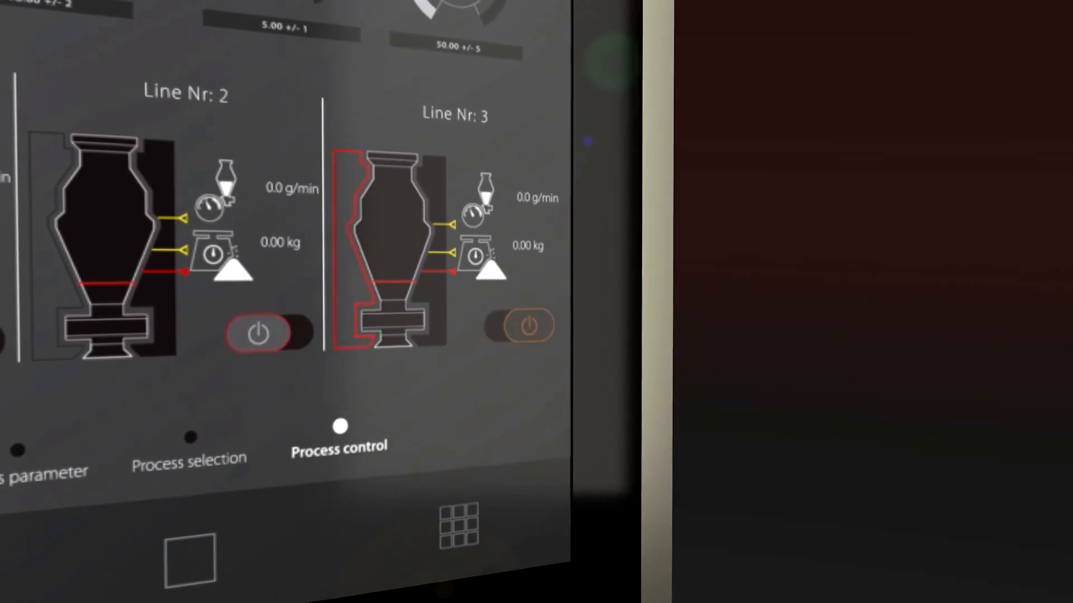
pyautogui.click(529, 325)
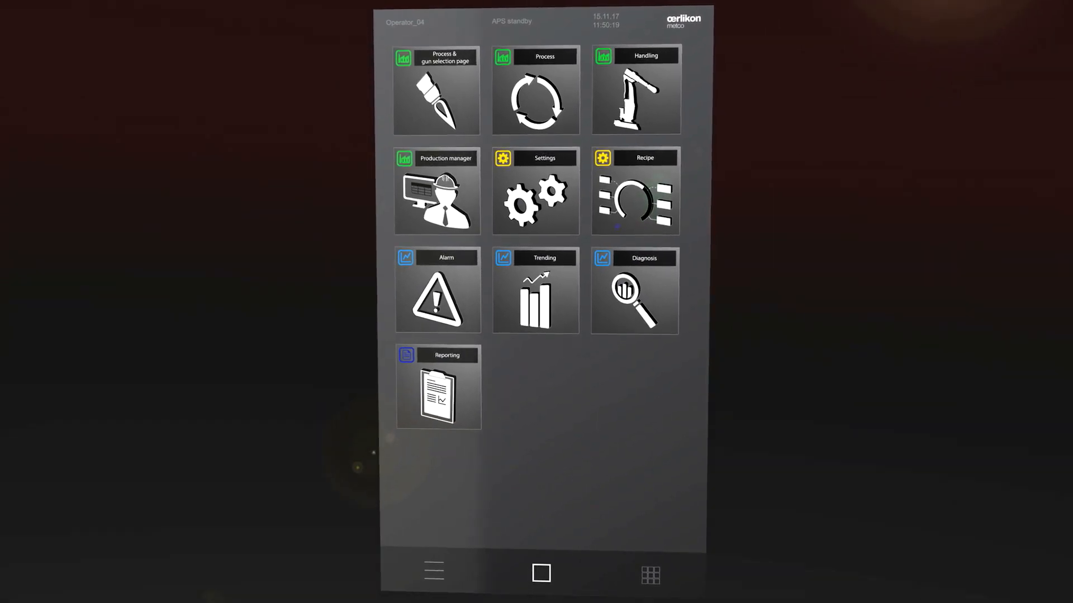
pyautogui.click(535, 90)
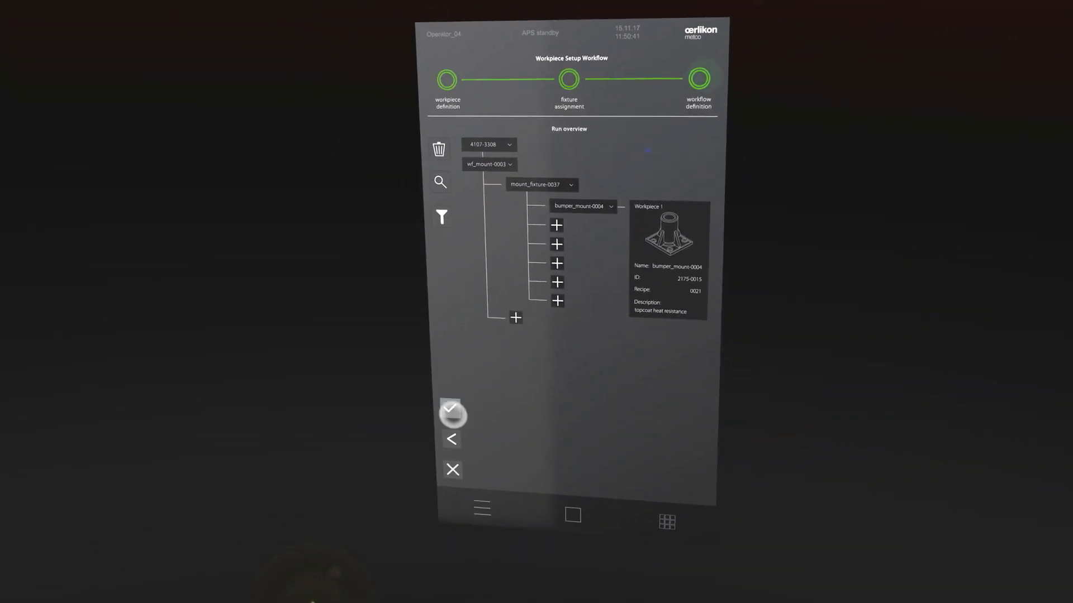
# - View the bumper_mount-0004 run overview, then show historical chiller water-flow alarms
pyautogui.click(451, 411)
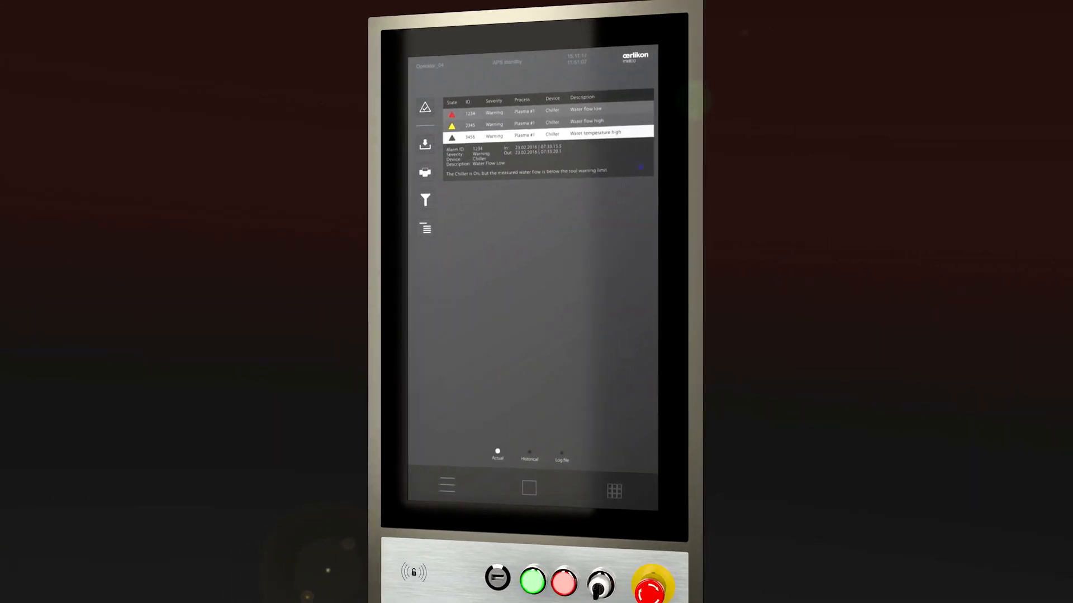
pyautogui.click(529, 455)
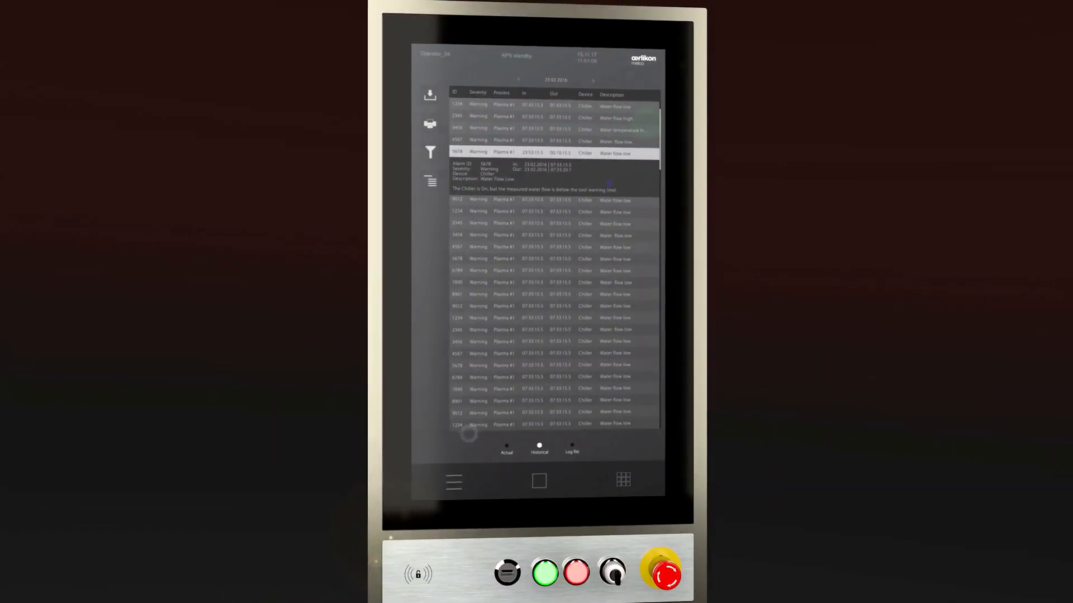